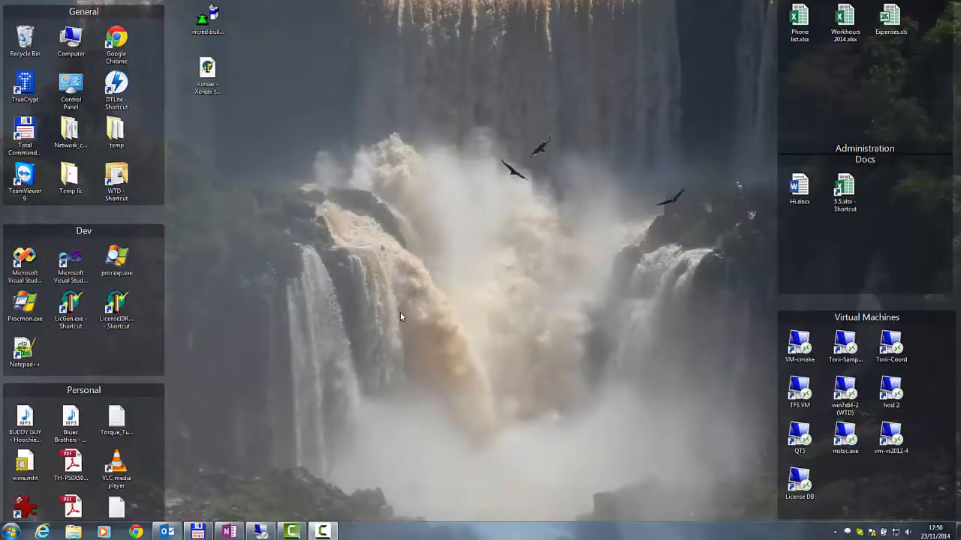
mouse_move(304, 169)
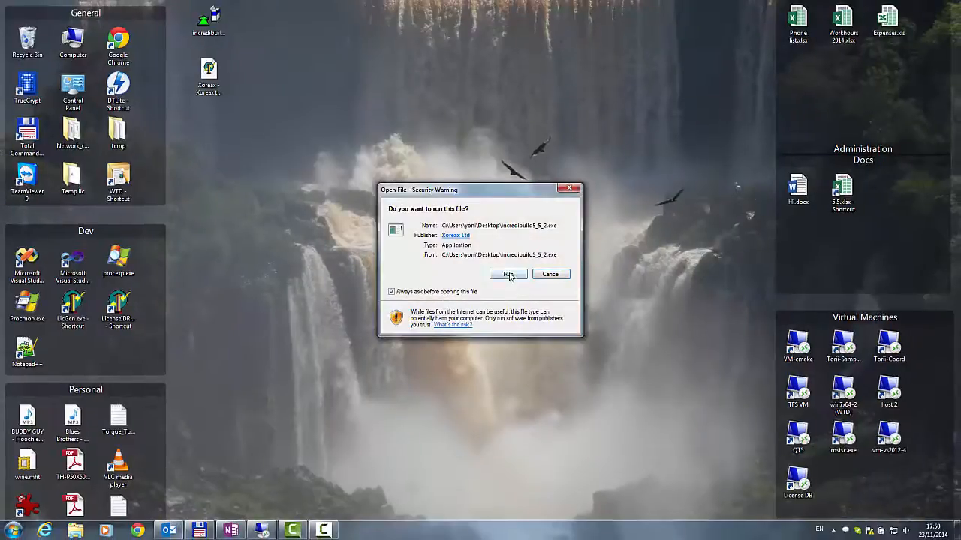
Run the IncrediBuild installer, choose Install IncrediBuild, and accept the license agreement.
left_click(508, 273)
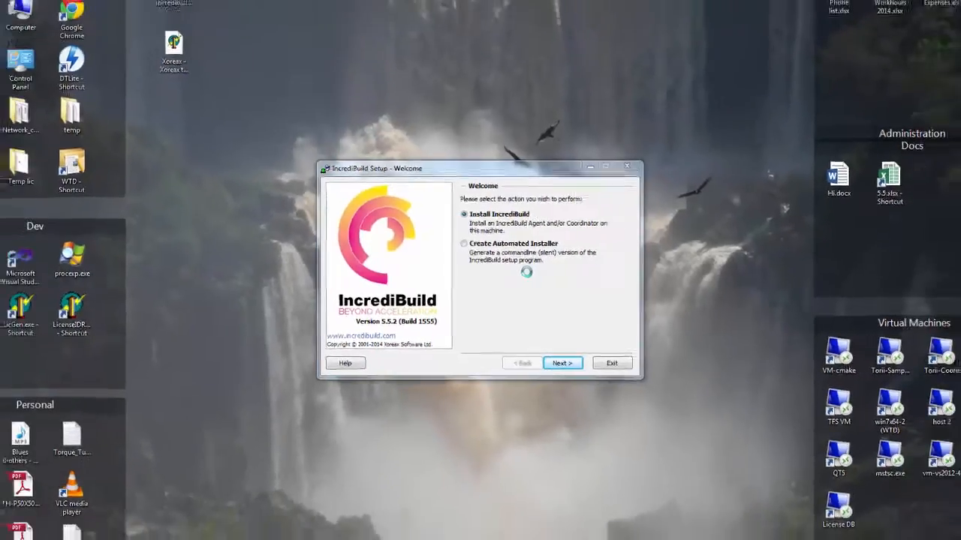
left_click(561, 363)
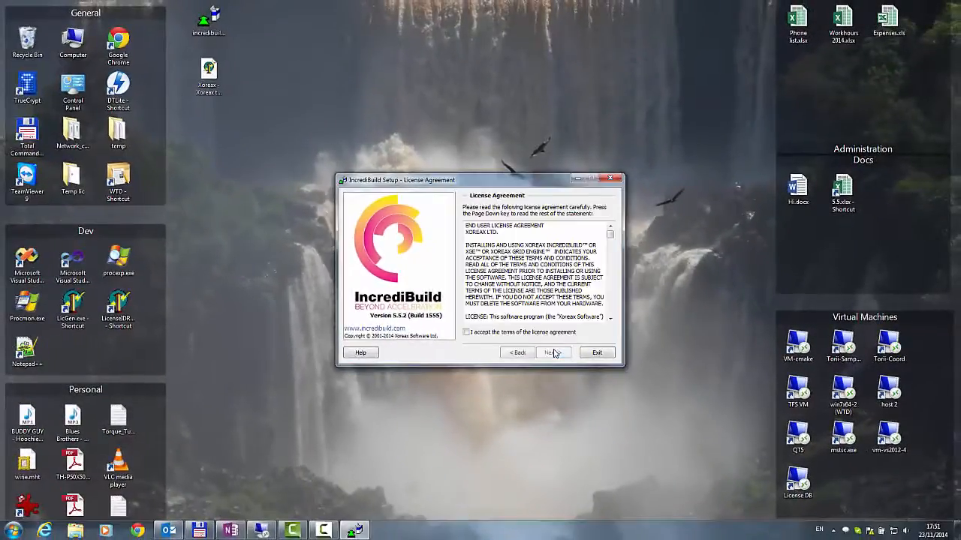
left_click(466, 333)
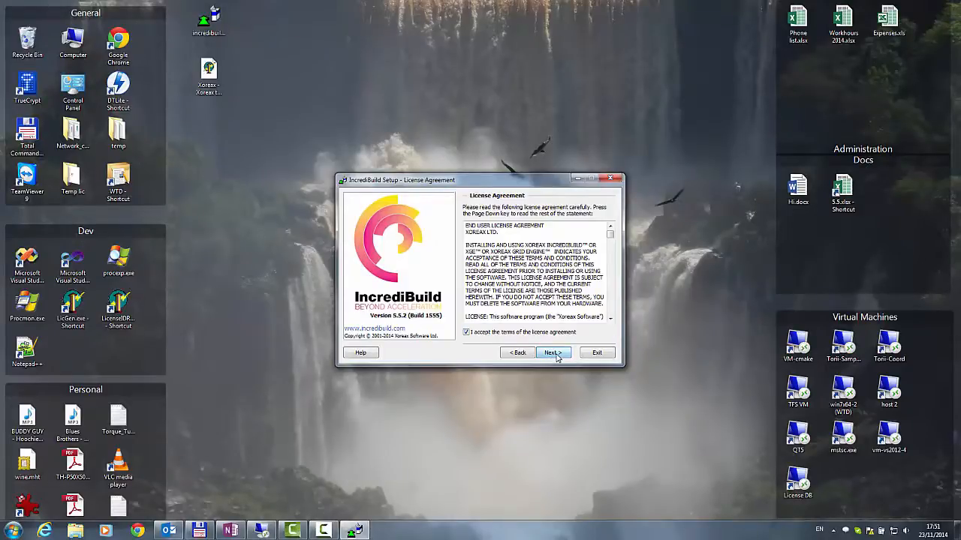
left_click(552, 352)
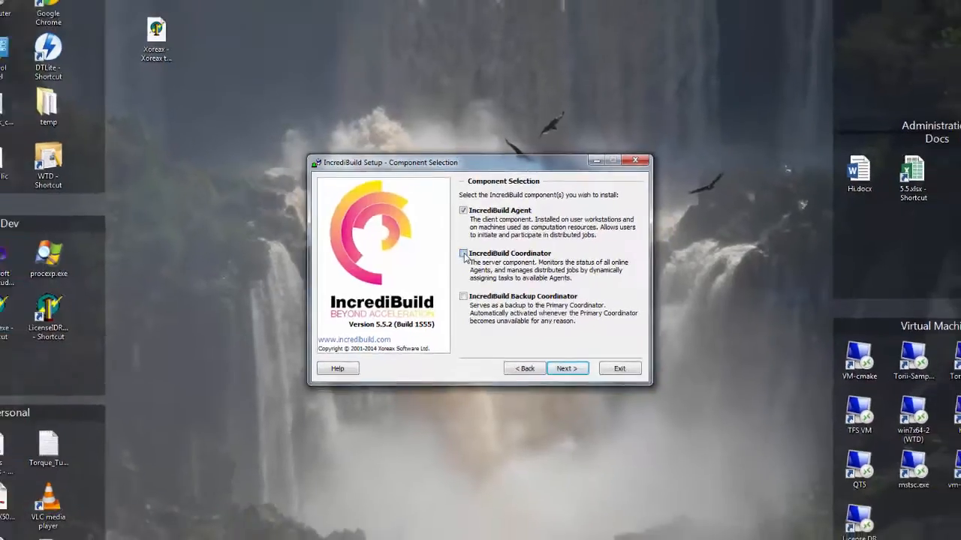
Tick IncrediBuild Coordinator alongside the already-checked IncrediBuild Agent component.
left_click(466, 255)
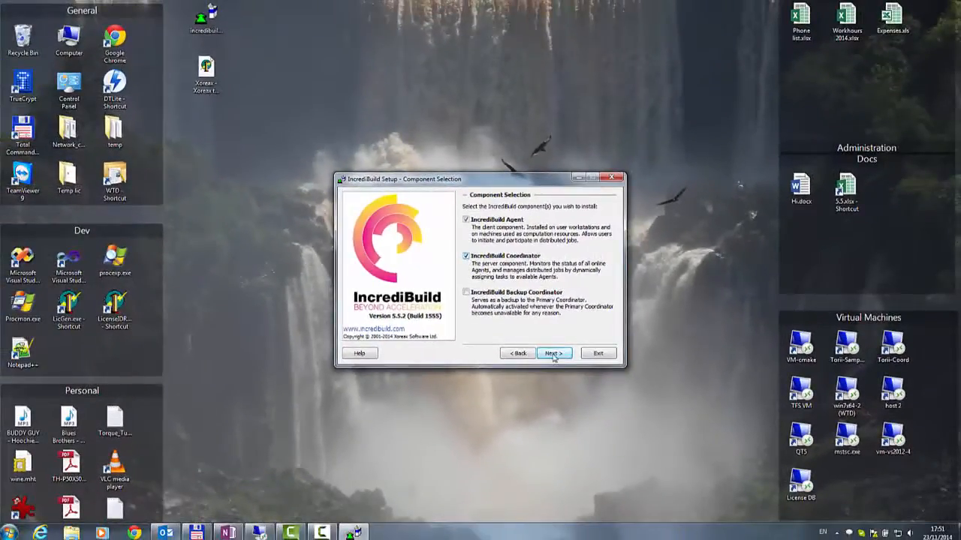
Confirm Agent and Coordinator components and keep the default Xoreax IncrediBuild installation folder.
left_click(553, 353)
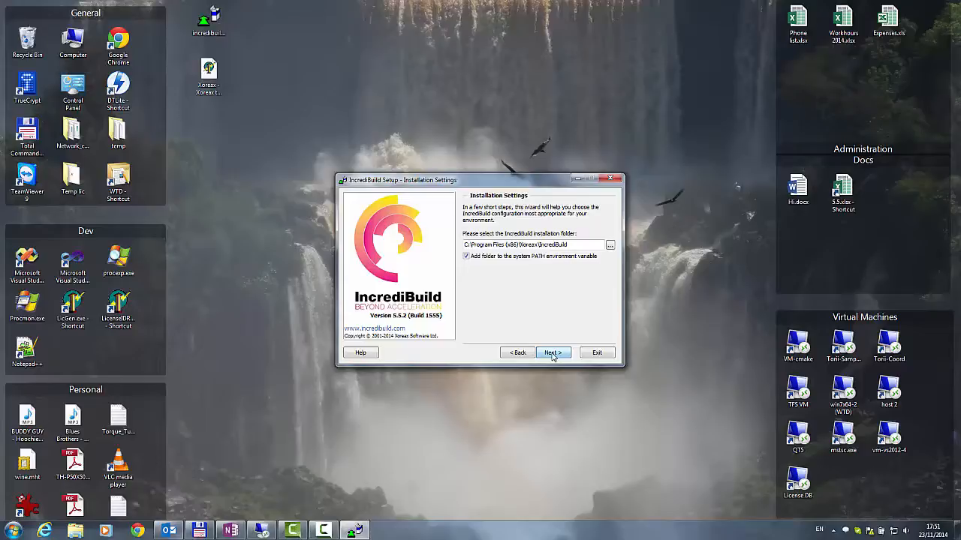
left_click(552, 353)
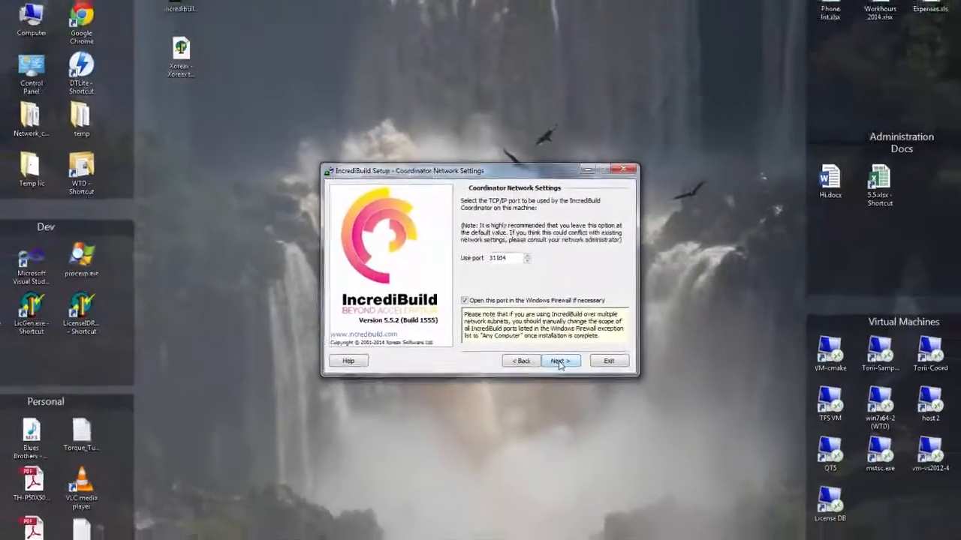
Accept the default Coordinator port 31104 and Agent ports 31105/31106.
left_click(559, 361)
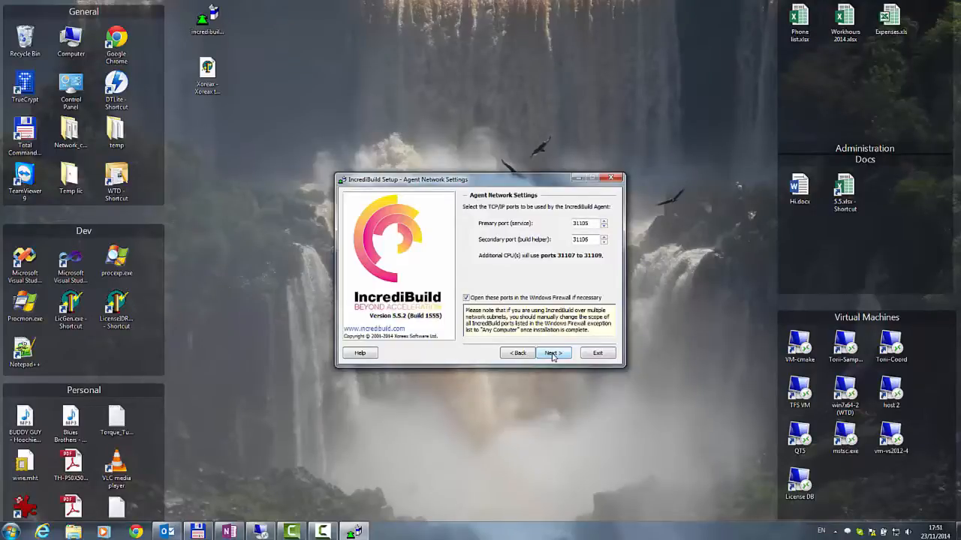
left_click(553, 353)
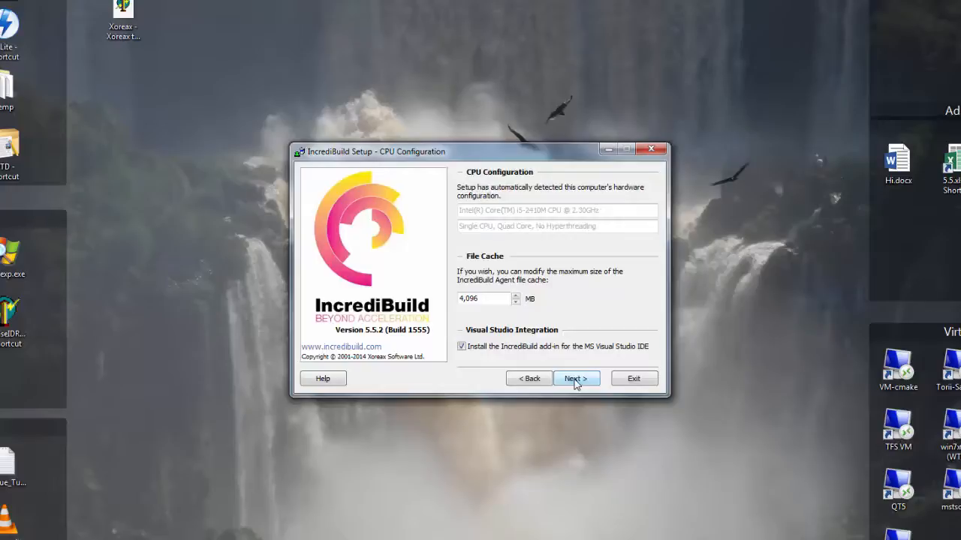
Accept the detected CPU settings and 4,096 MB file cache, then finish setup.
left_click(575, 378)
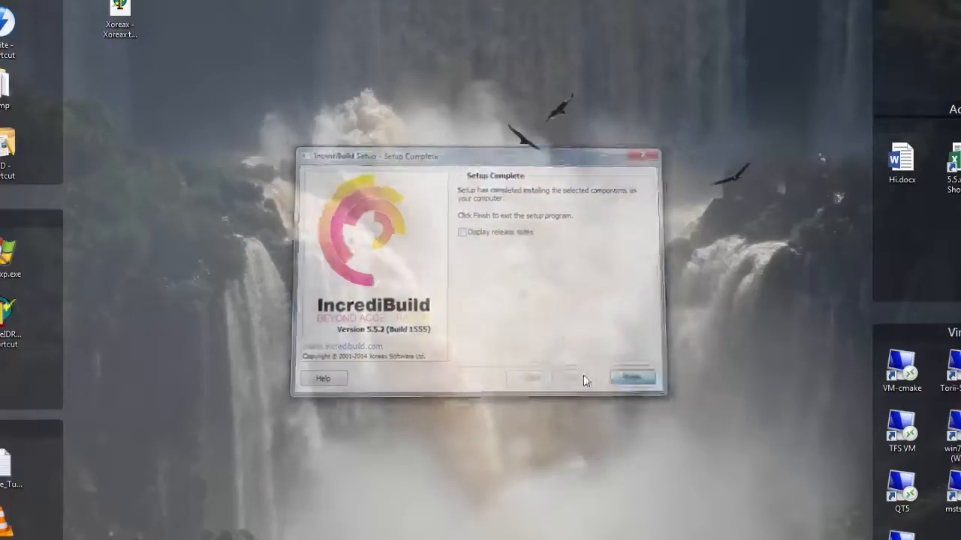
left_click(633, 377)
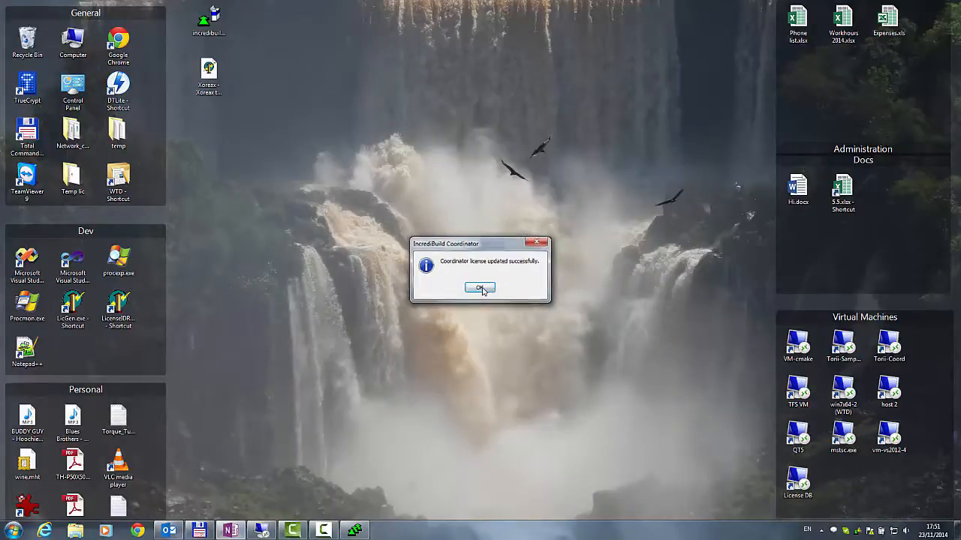
Dismiss the 'Coordinator license updated successfully' message to reveal the Coordinator Monitor.
left_click(479, 287)
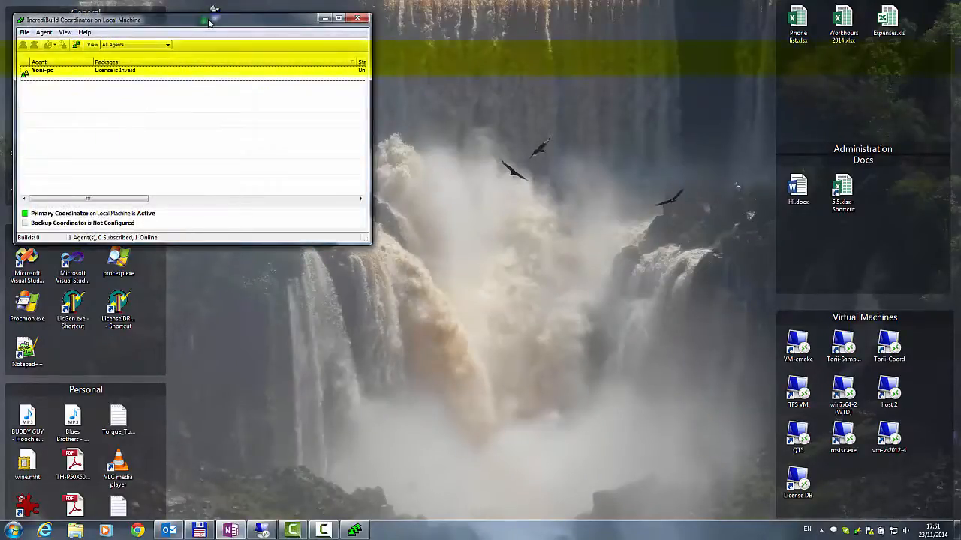